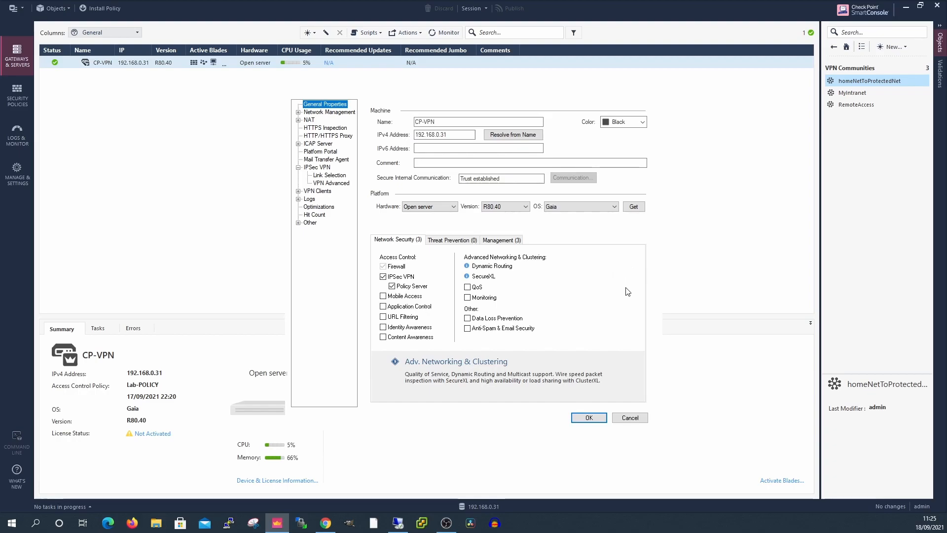
Review the community's custom encryption: AES-256, SHA256, Diffie-Hellman group 20, then its tunnel management.
{"action": "left_click", "coordinate": [329, 175]}
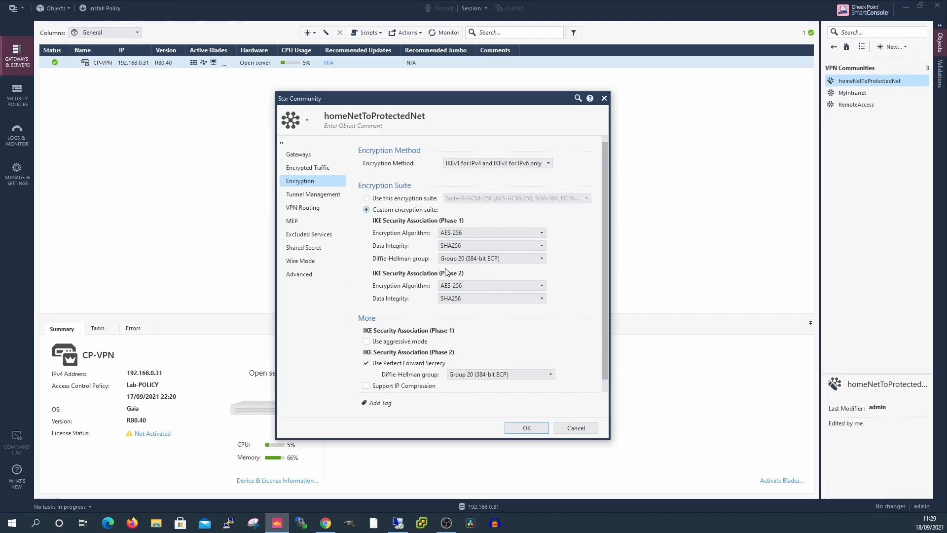
{"action": "left_click", "coordinate": [313, 194]}
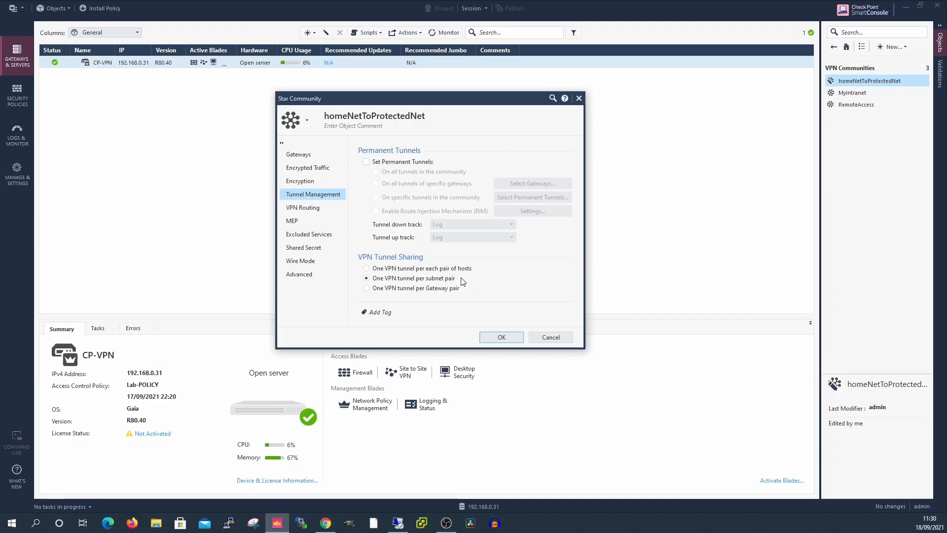
{"action": "mouse_move", "coordinate": [492, 294]}
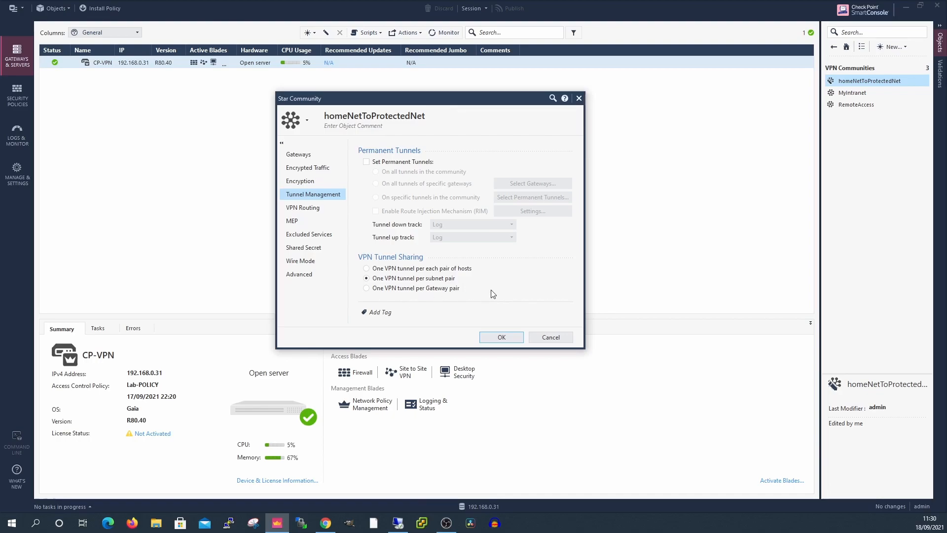
{"action": "mouse_move", "coordinate": [542, 268]}
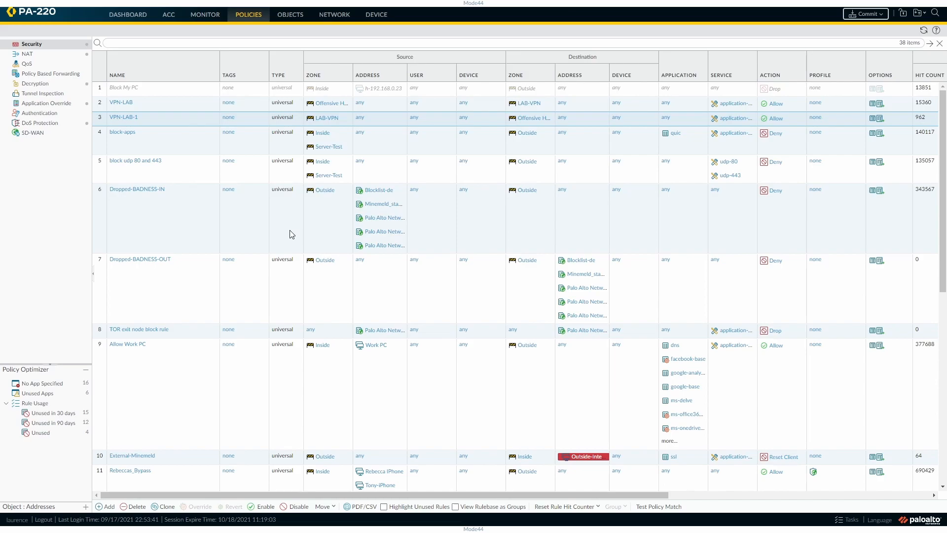
{"action": "left_click", "coordinate": [334, 14]}
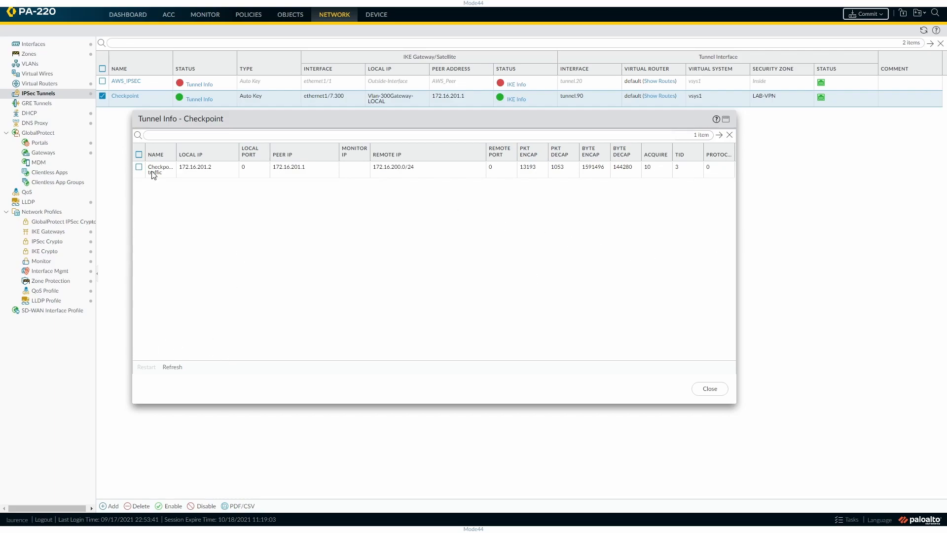
View the Checkpoint tunnel info with its PKT ENCAP/DECAP and byte counters.
{"action": "left_click", "coordinate": [138, 168]}
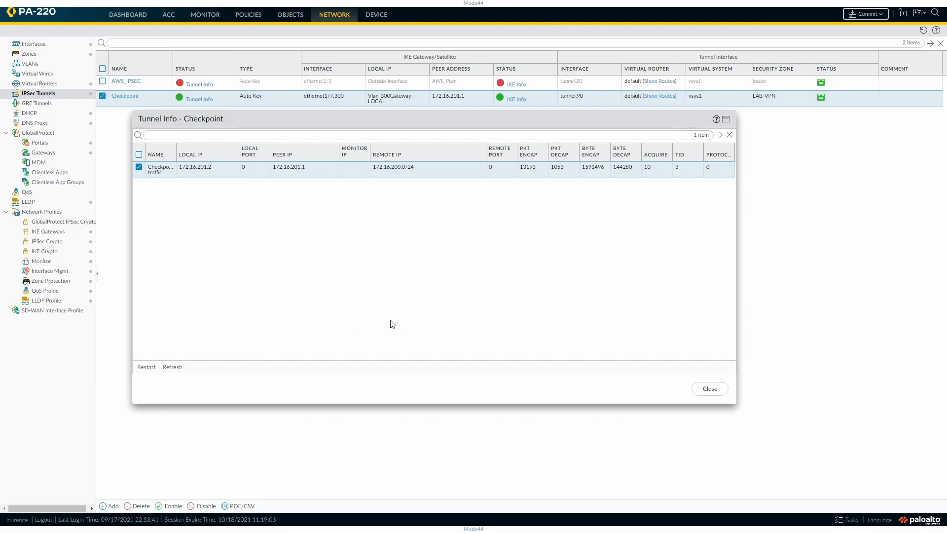